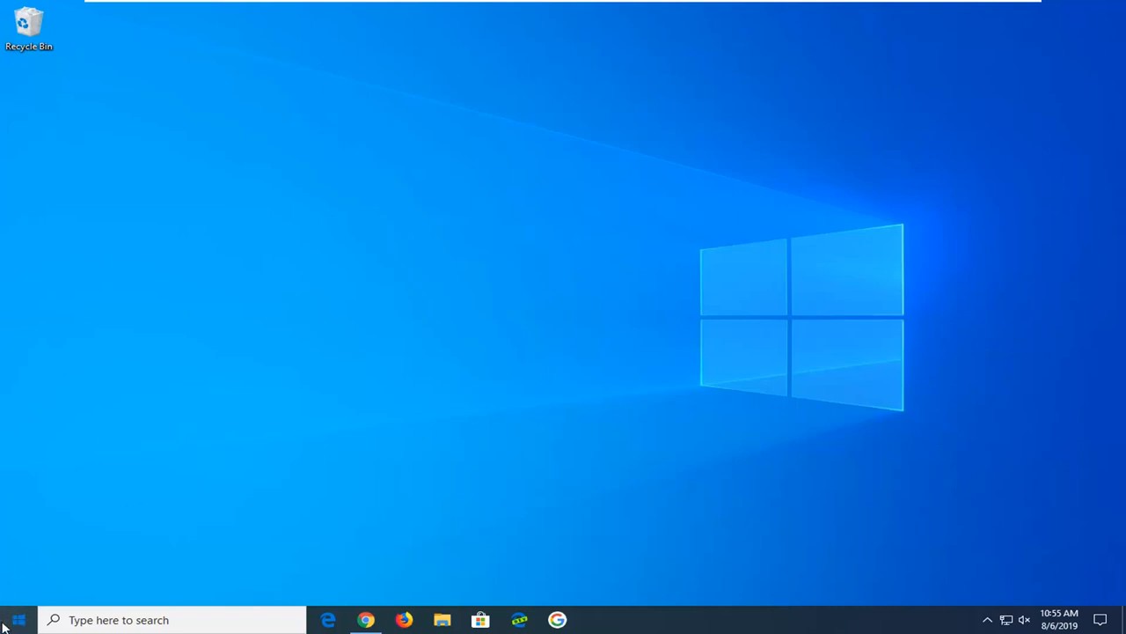
Search the Start menu for regedit and run Registry Editor as administrator.
click(17, 619)
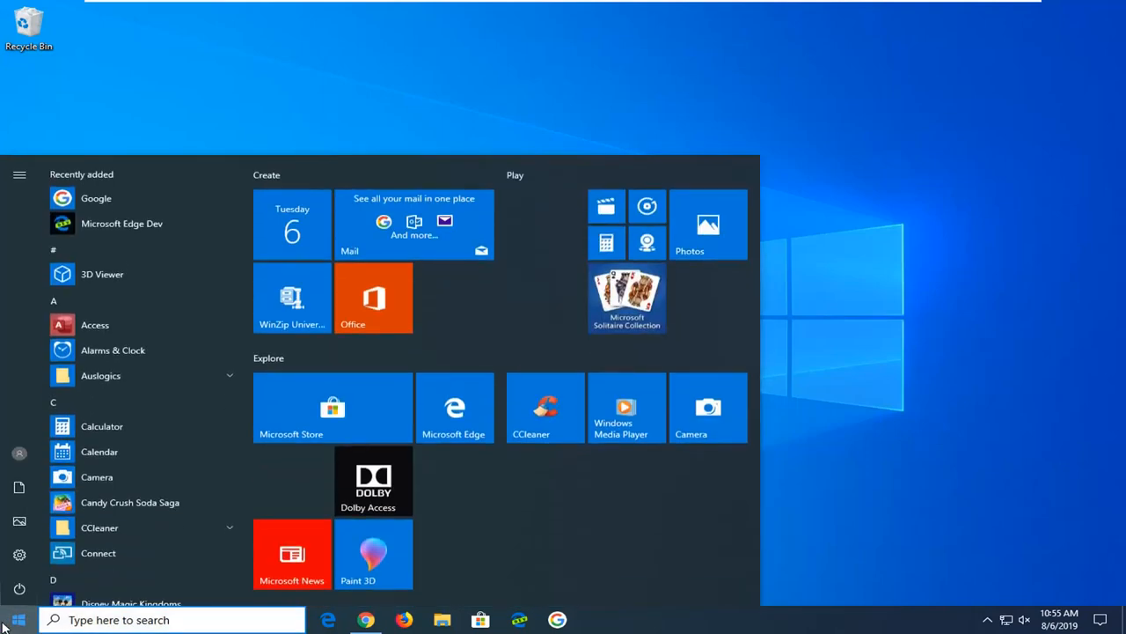
text(regedit)
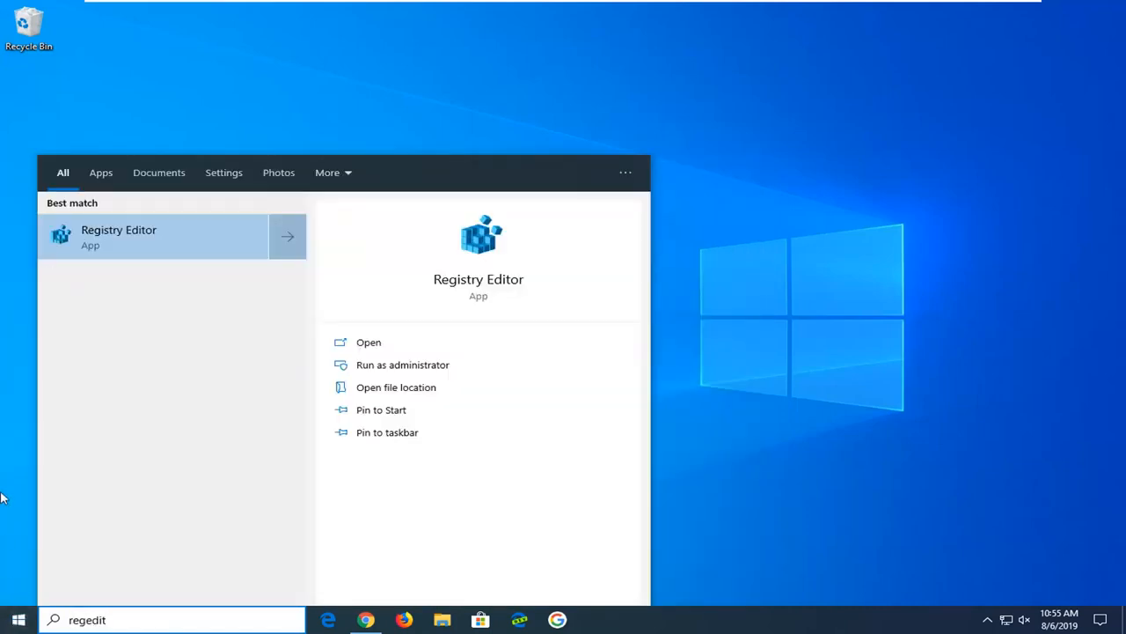
right_click(154, 236)
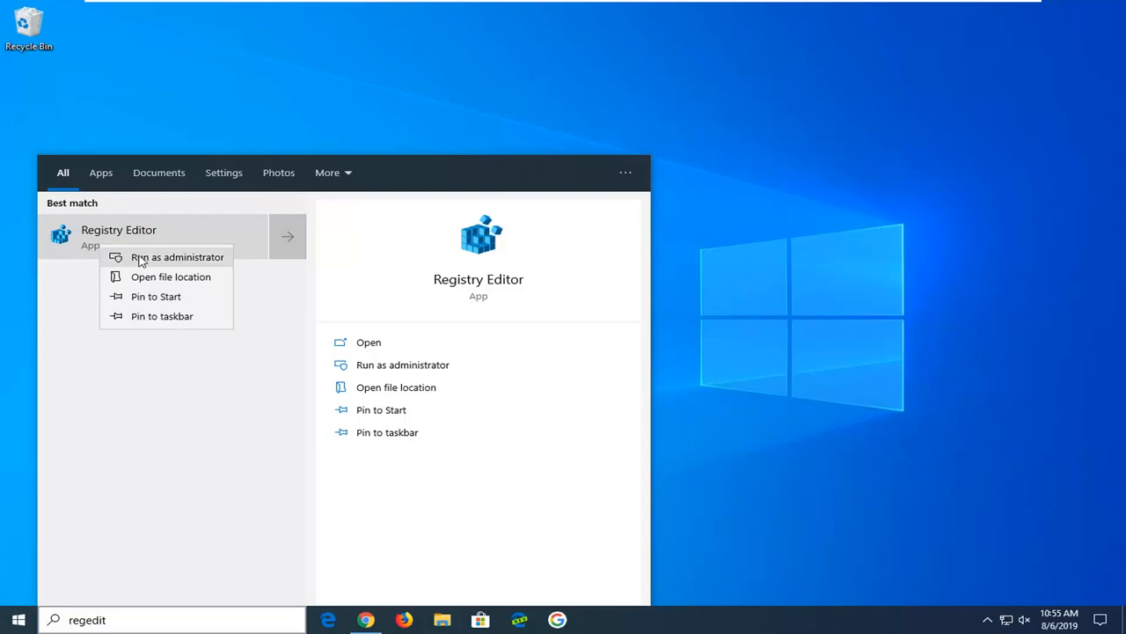
click(177, 256)
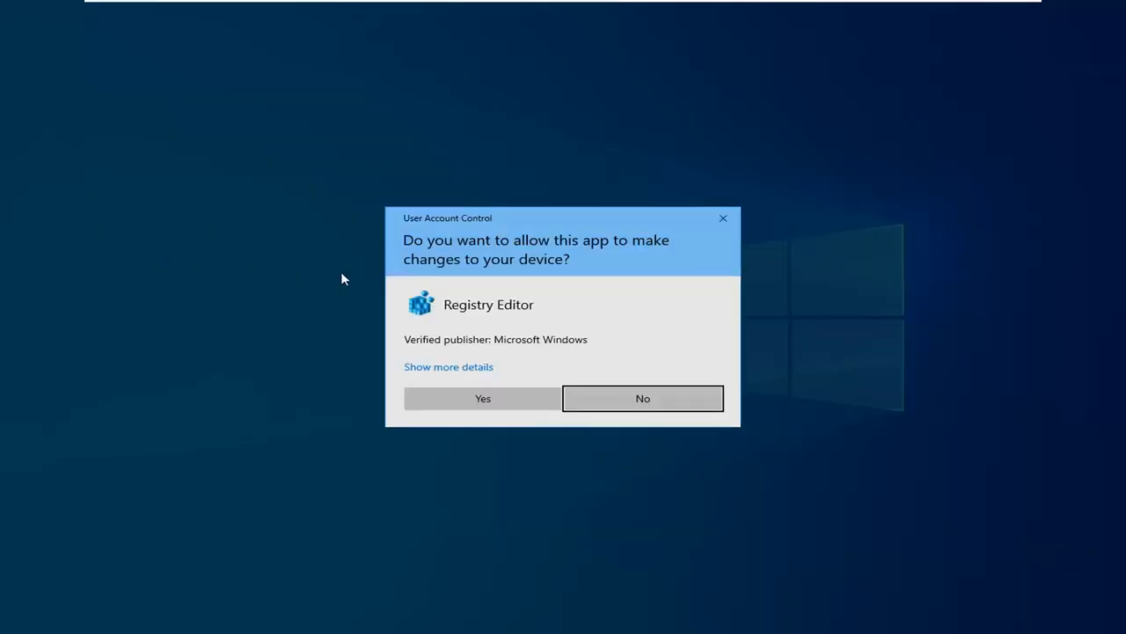
mouse_move(492, 419)
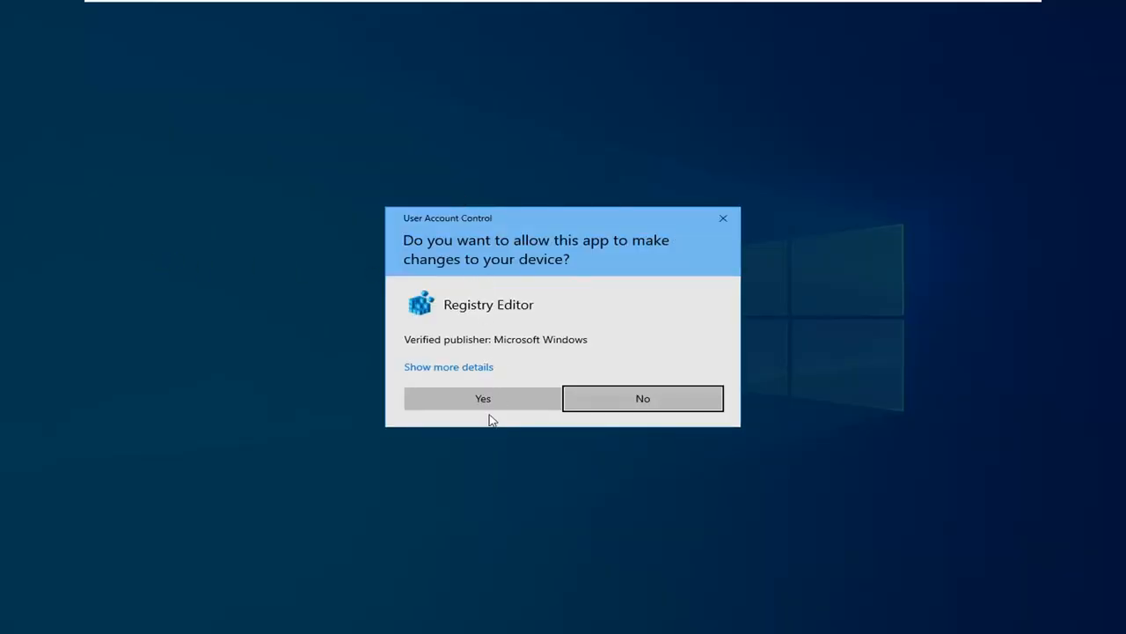
Approve the UAC prompt, then preview the registry Export dialog and cancel it.
click(482, 398)
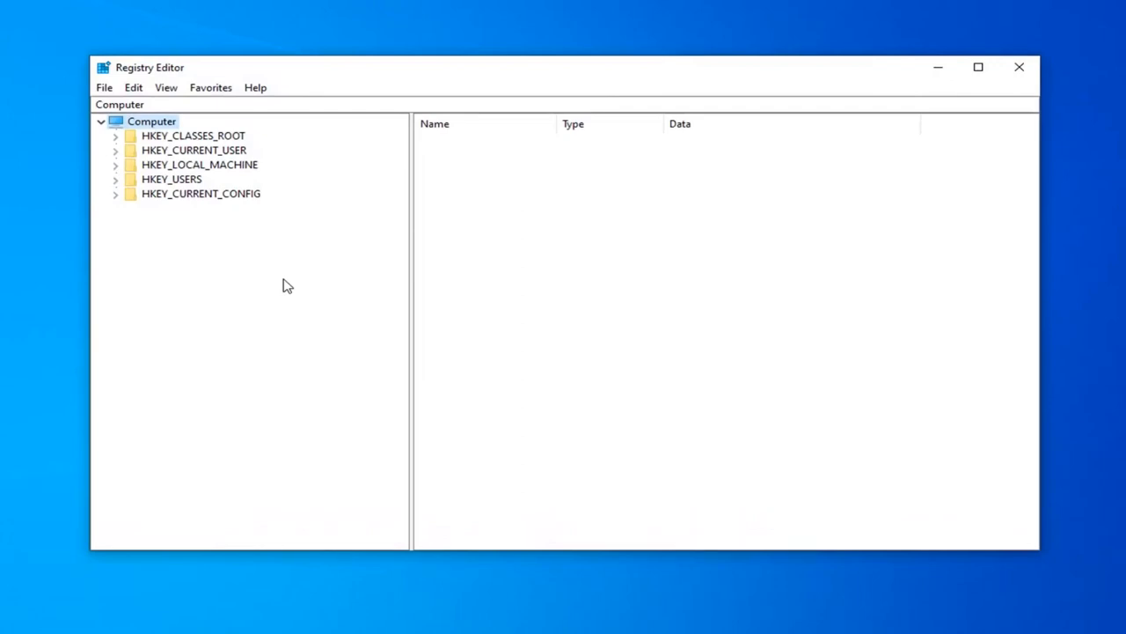
mouse_move(7, 101)
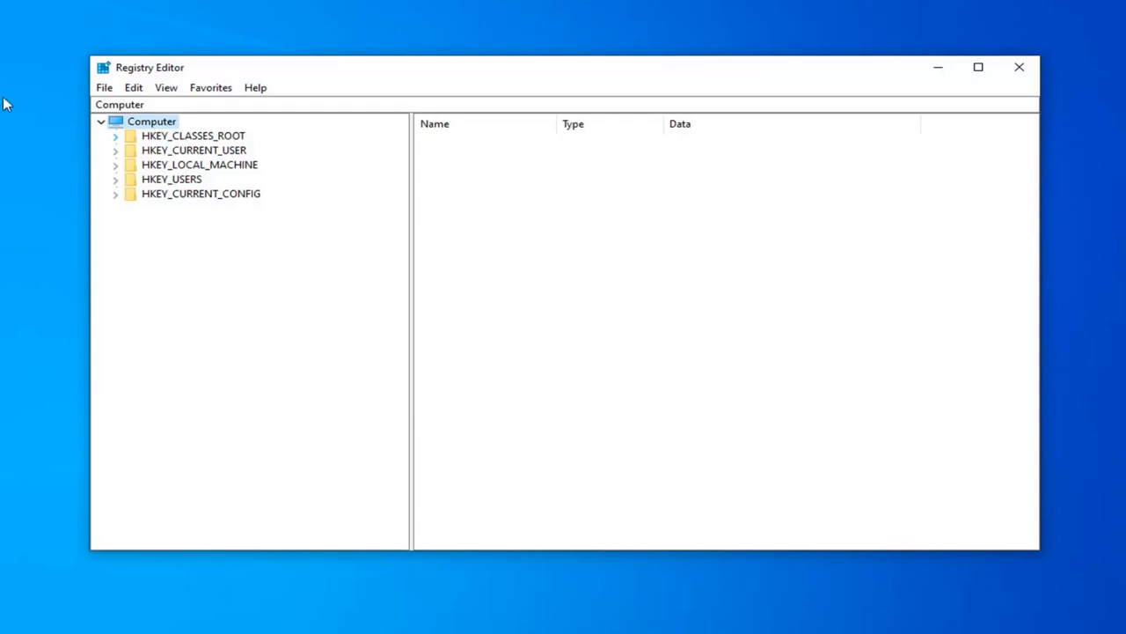
click(104, 87)
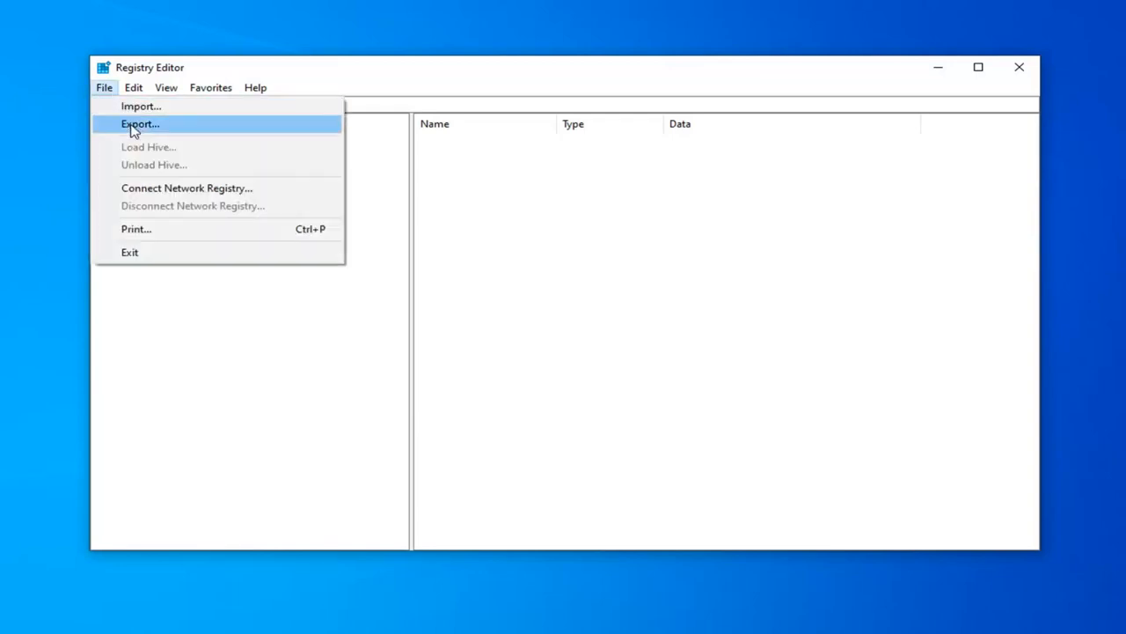
click(140, 123)
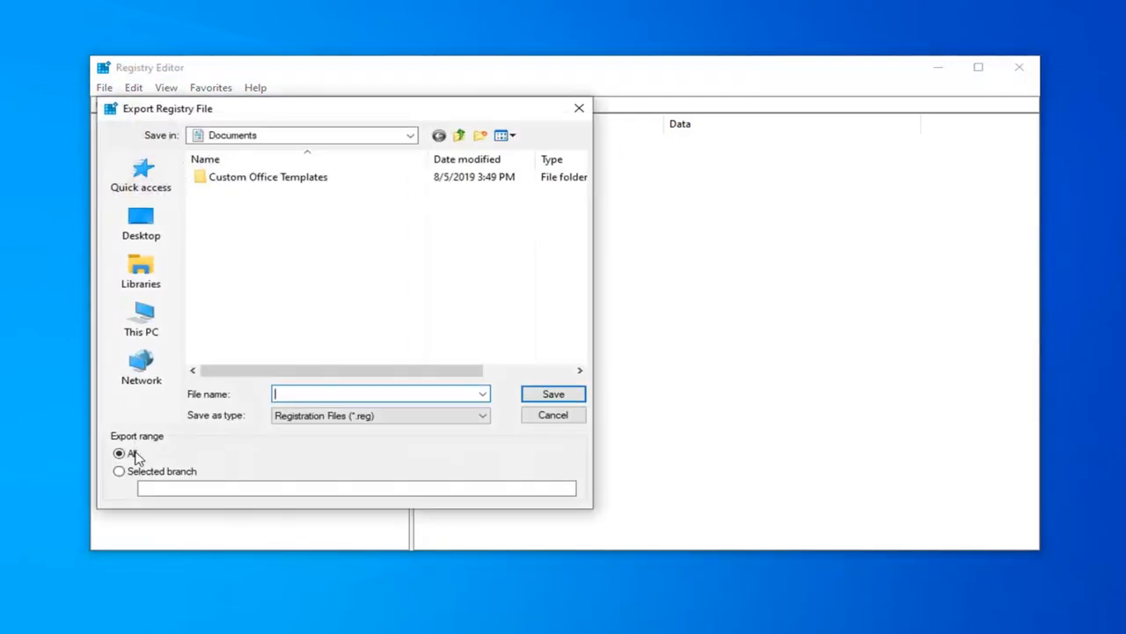
mouse_move(141, 319)
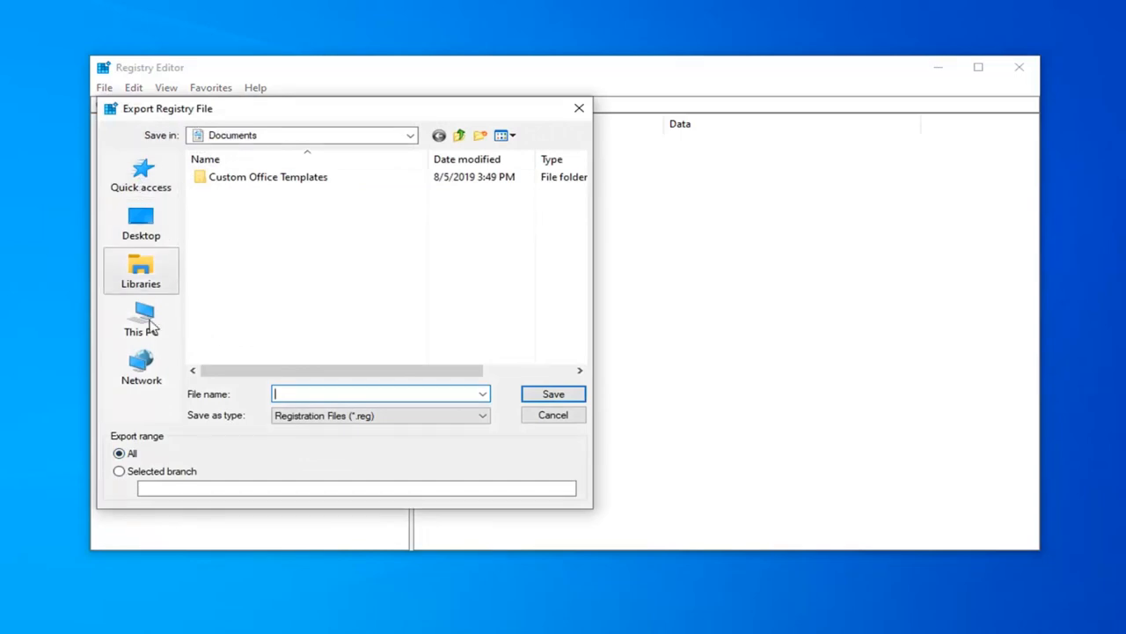
mouse_move(321, 411)
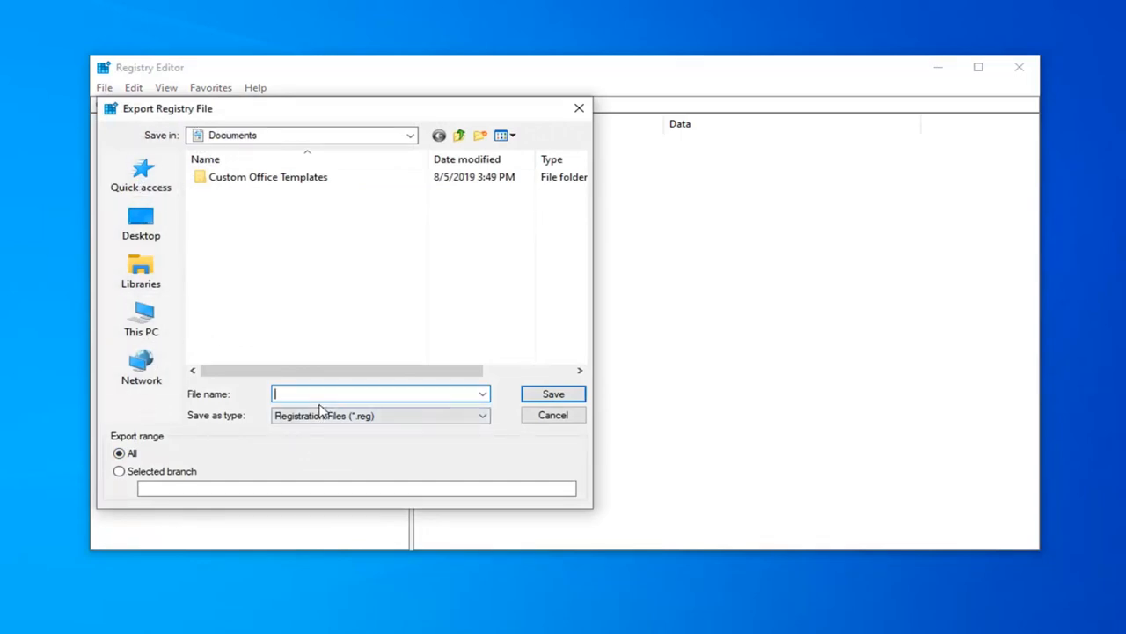
mouse_move(390, 407)
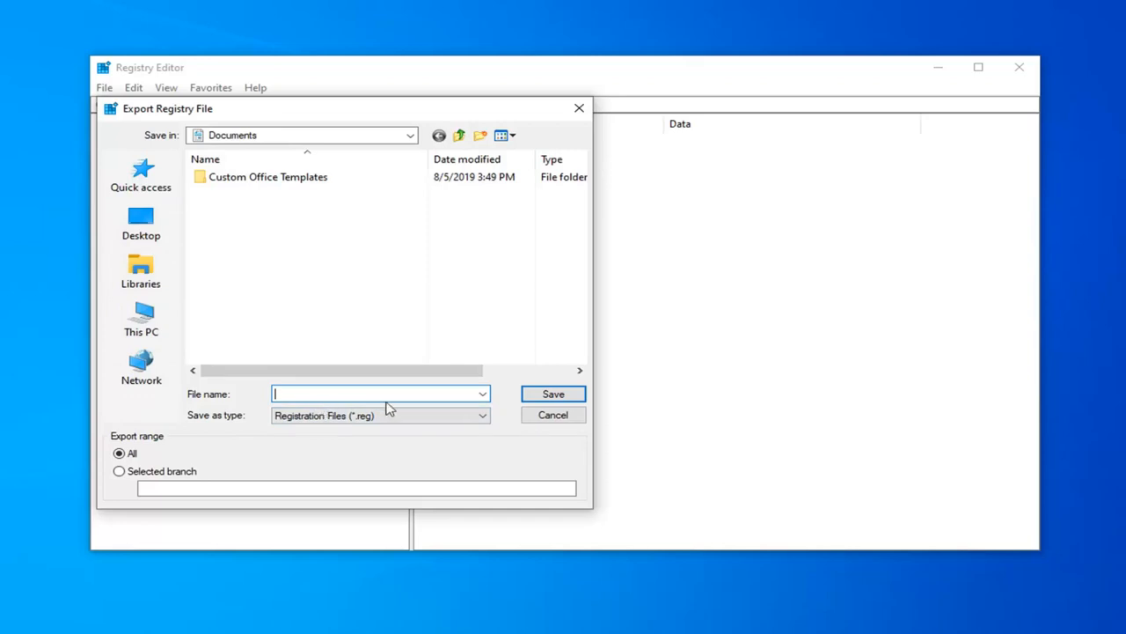
click(553, 414)
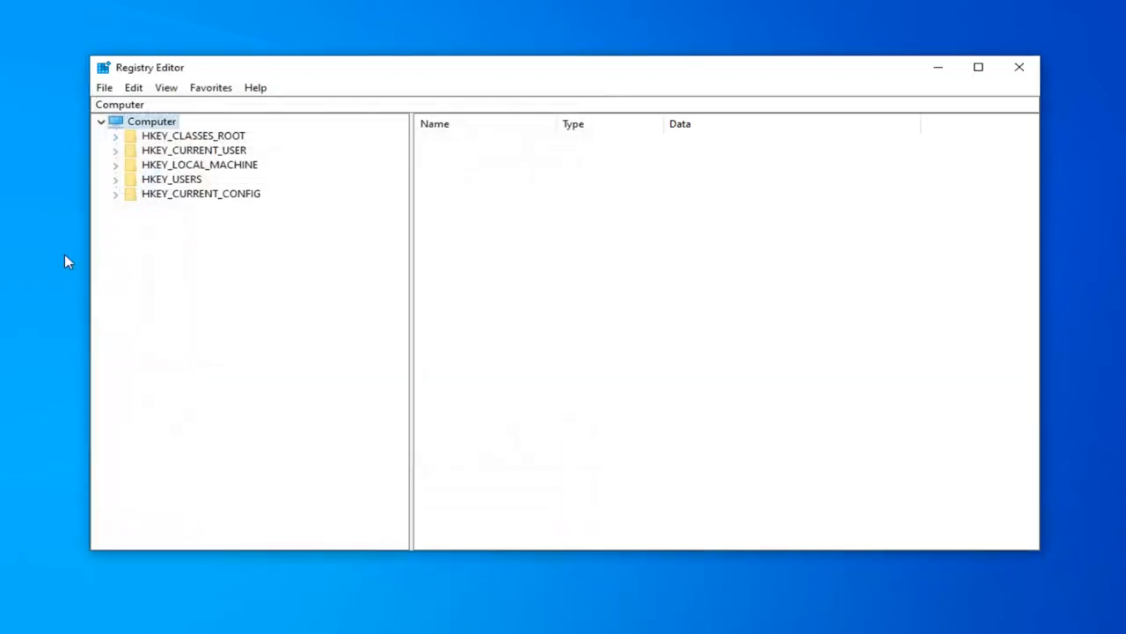
Preview the registry Import dialog and cancel it without importing.
click(104, 87)
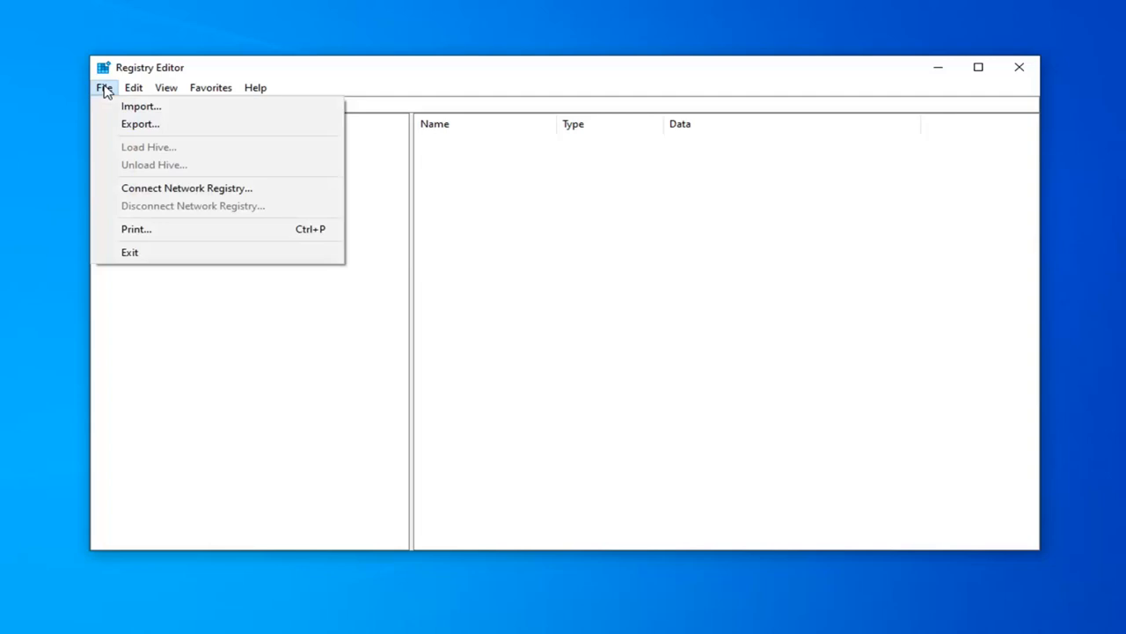
mouse_move(141, 106)
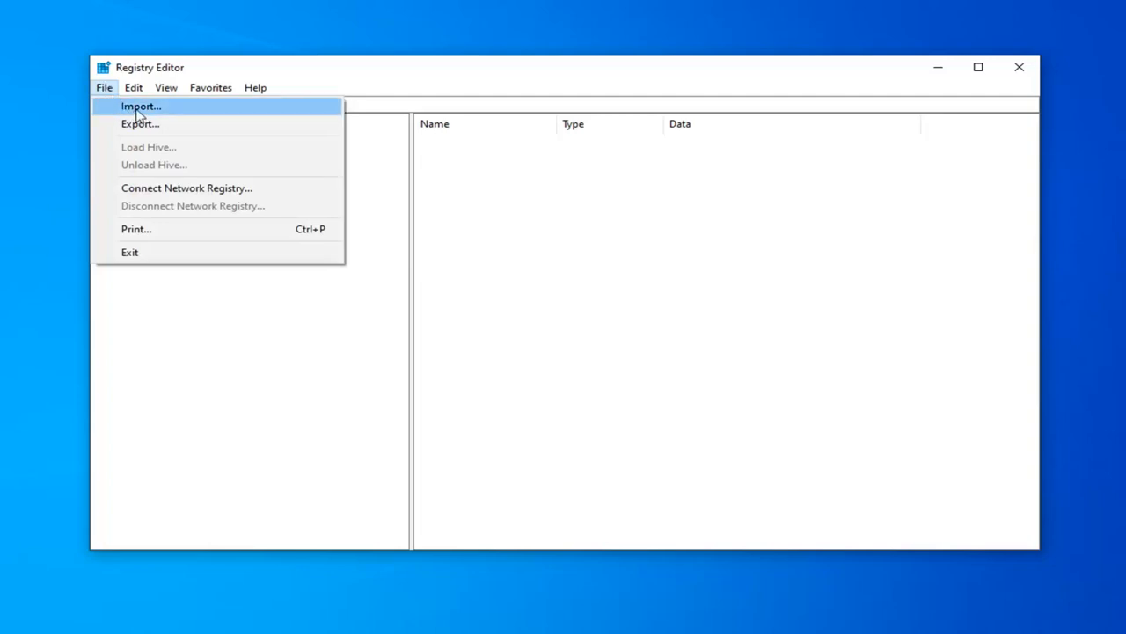
click(141, 105)
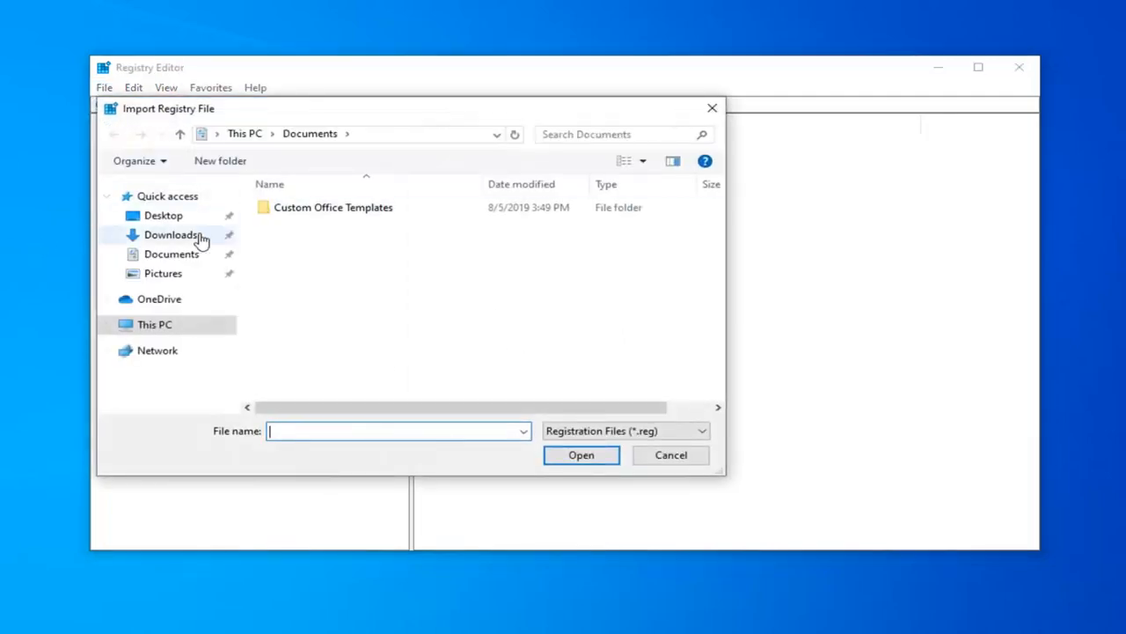
click(670, 455)
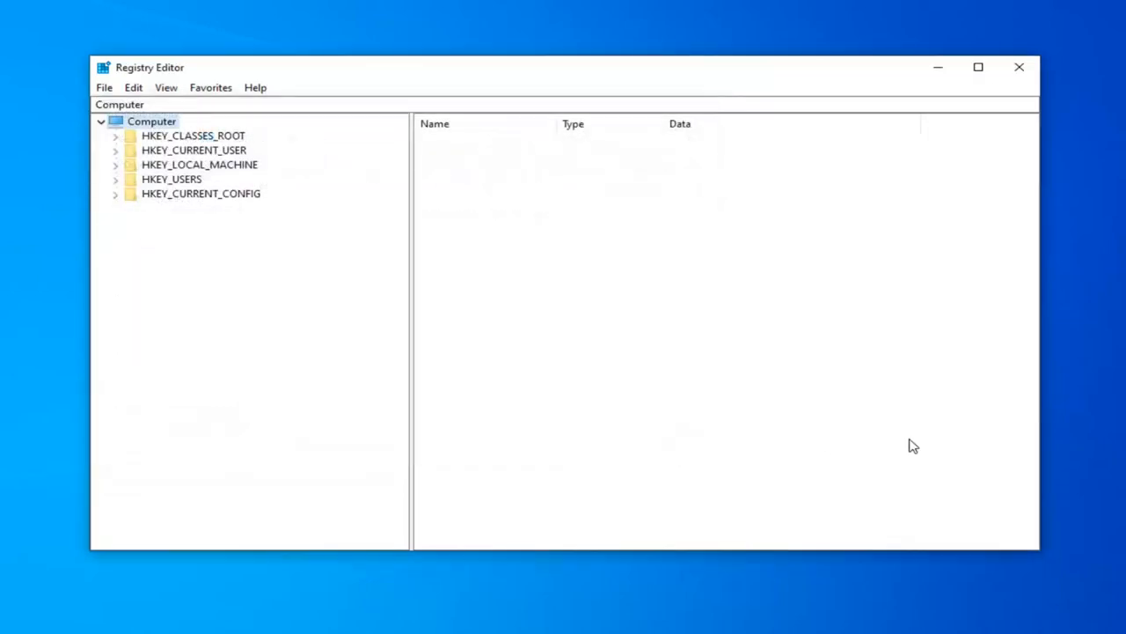
mouse_move(495, 253)
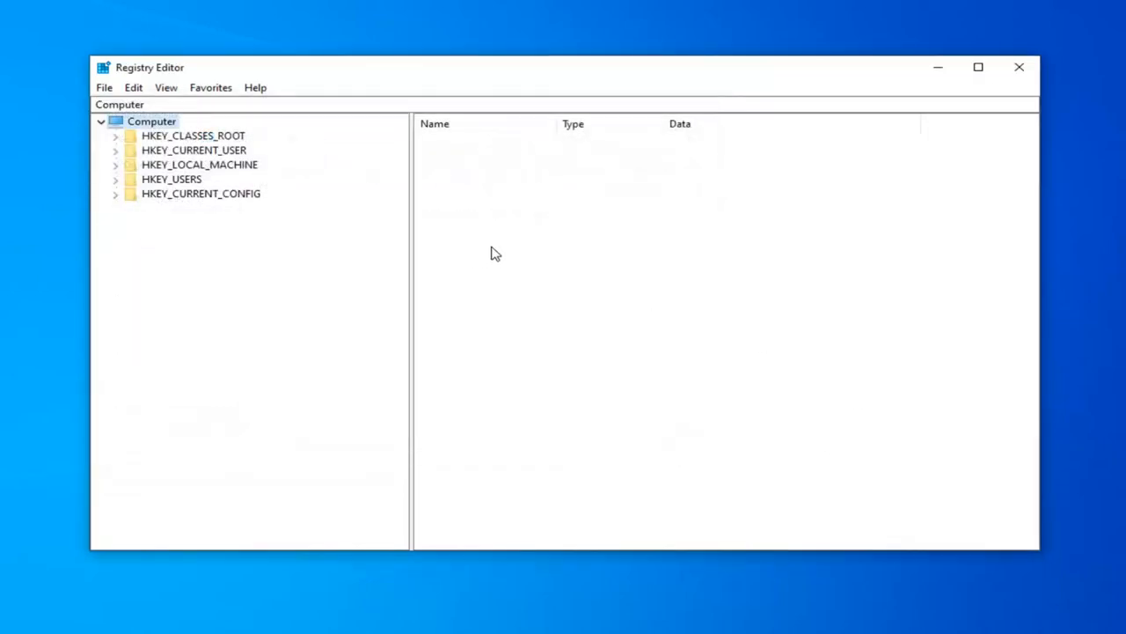
mouse_move(191, 243)
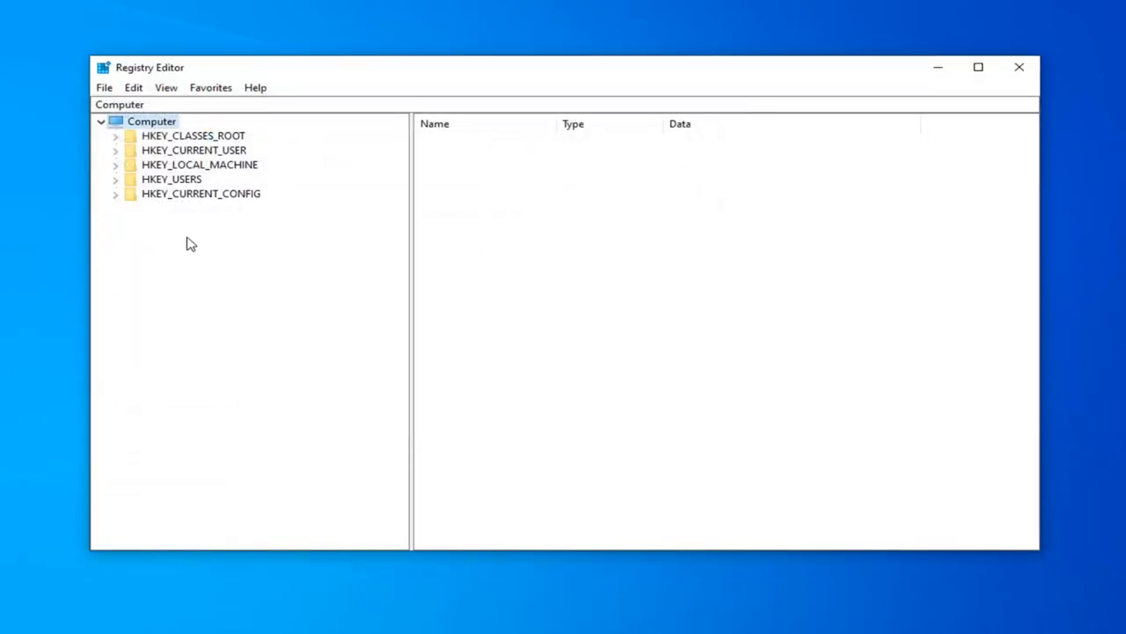
Expand HKEY_LOCAL_MACHINE down to Control and expand the GraphicsDrivers key.
click(199, 164)
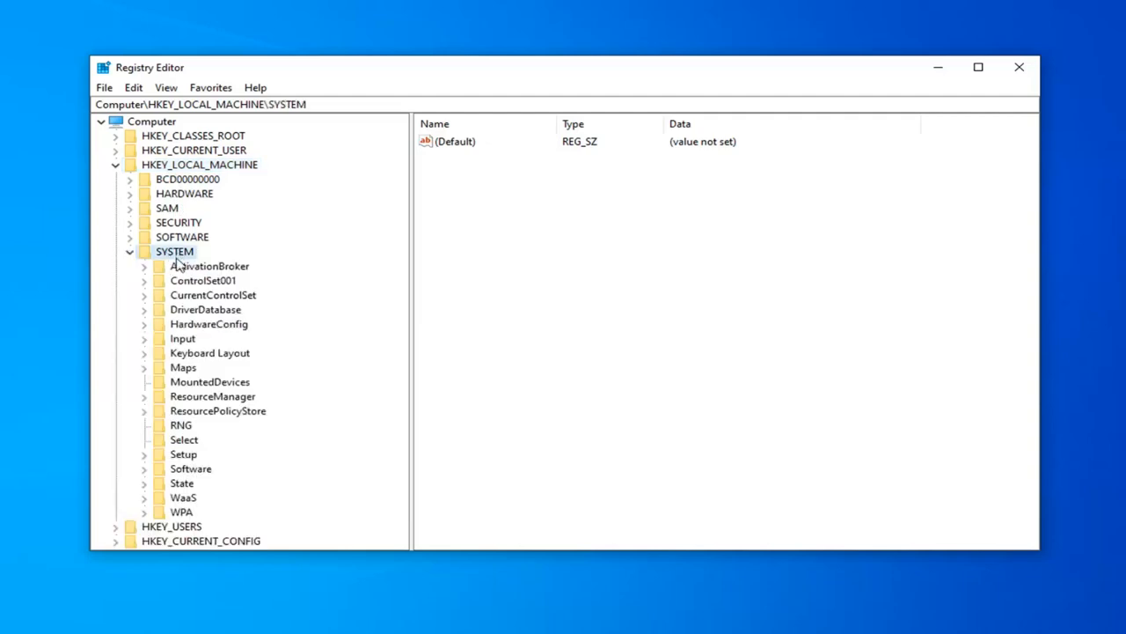
click(213, 295)
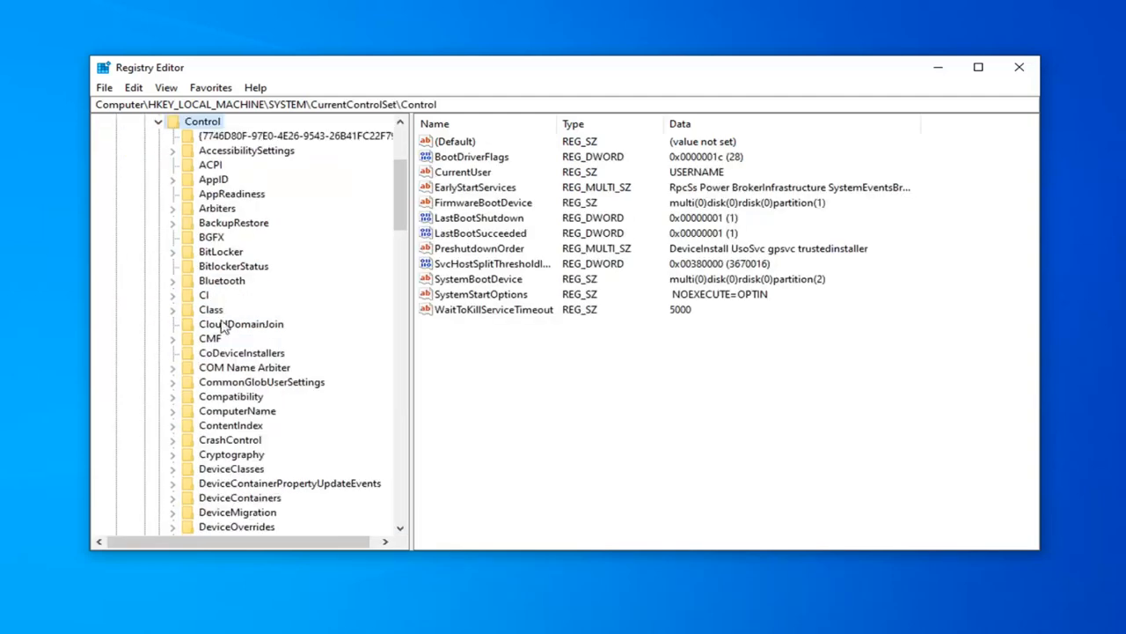
scroll(down, 3)
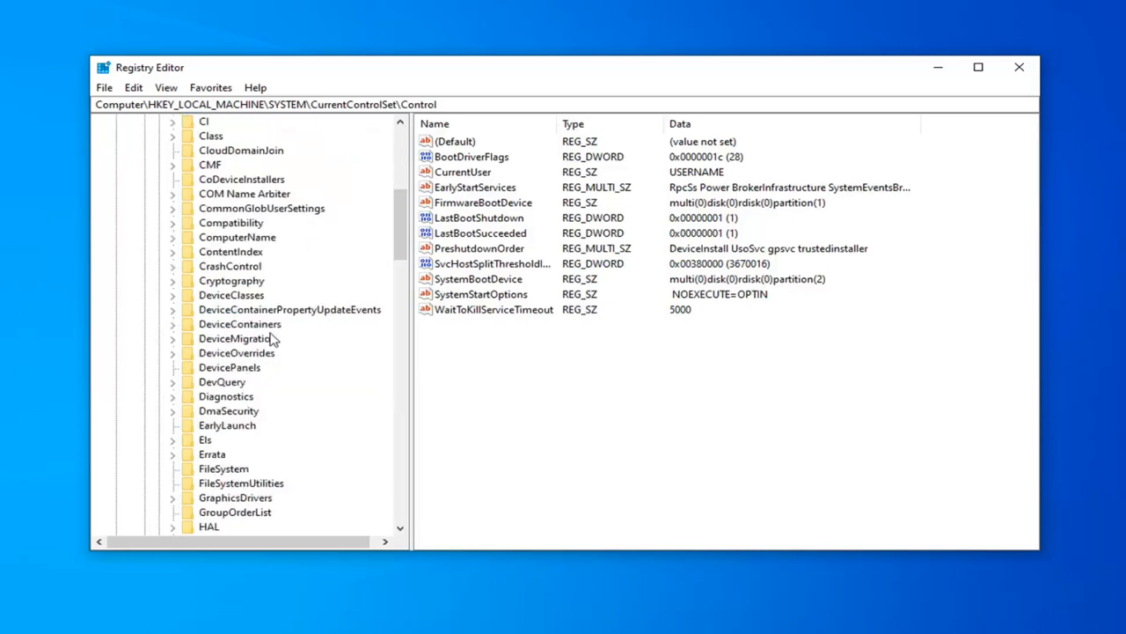
scroll(down, 3)
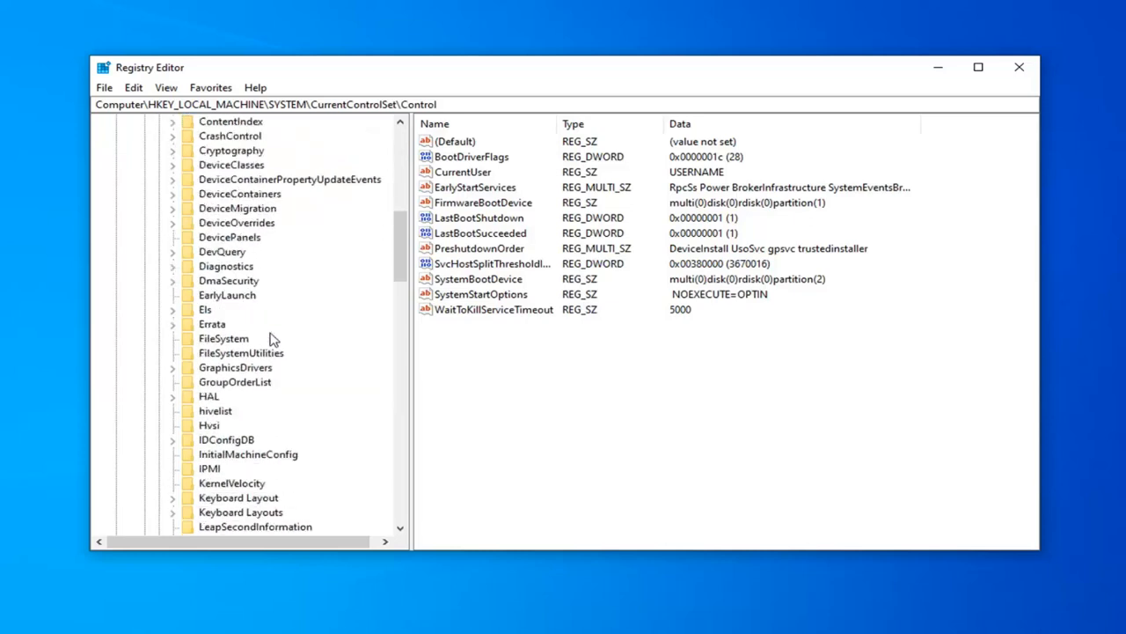
click(235, 367)
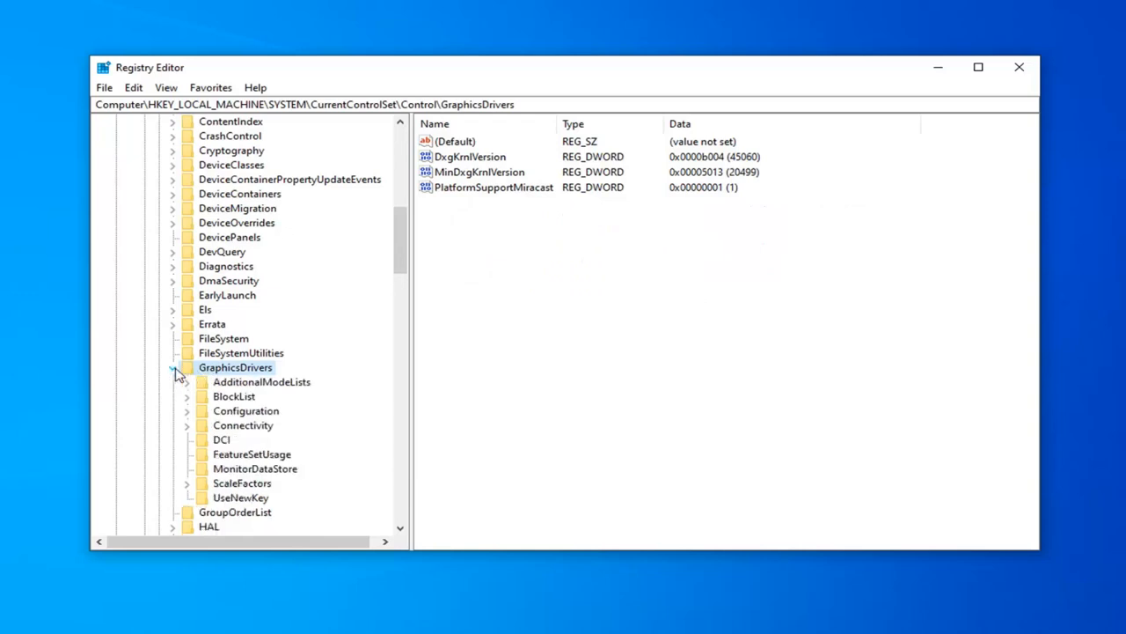
mouse_move(315, 383)
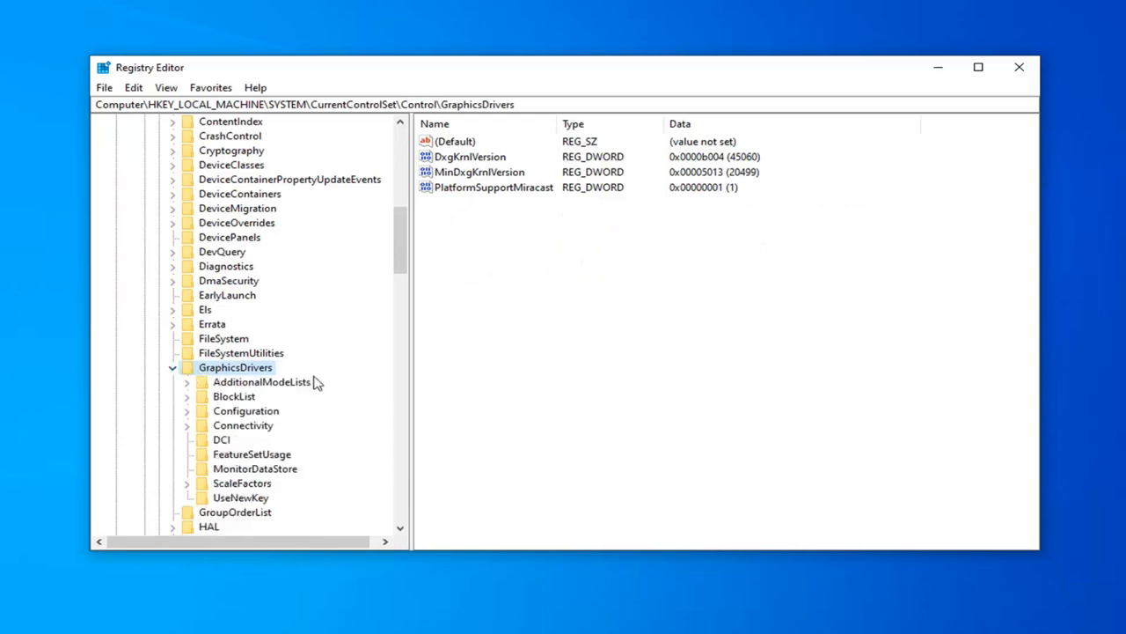
mouse_move(258, 400)
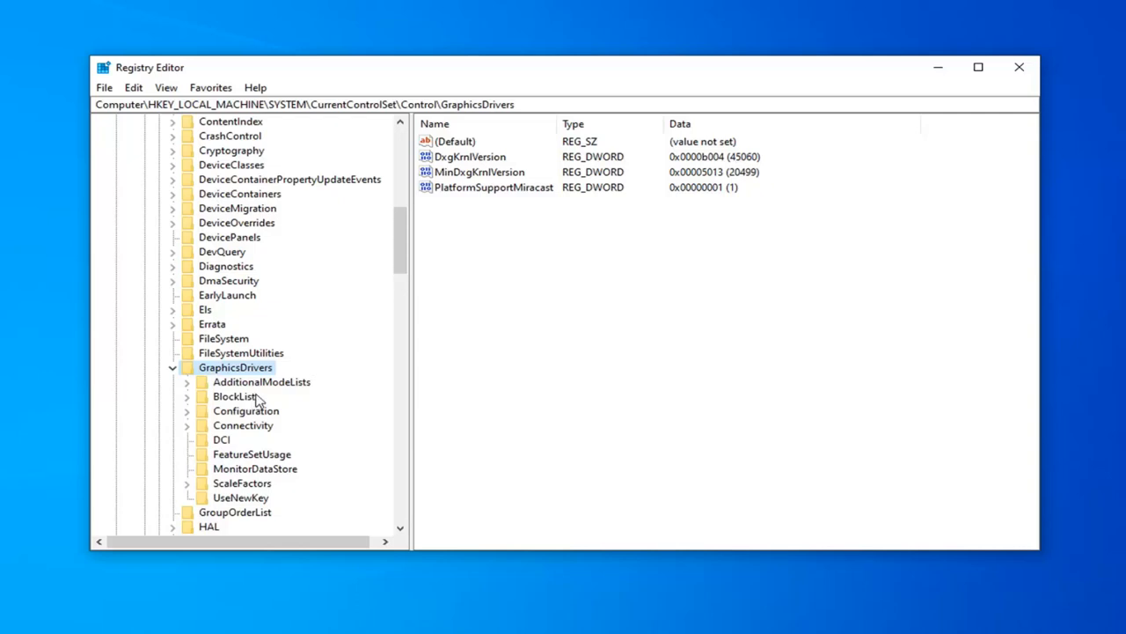
Delete the Configuration and Connectivity keys under GraphicsDrivers, confirming each deletion.
click(245, 410)
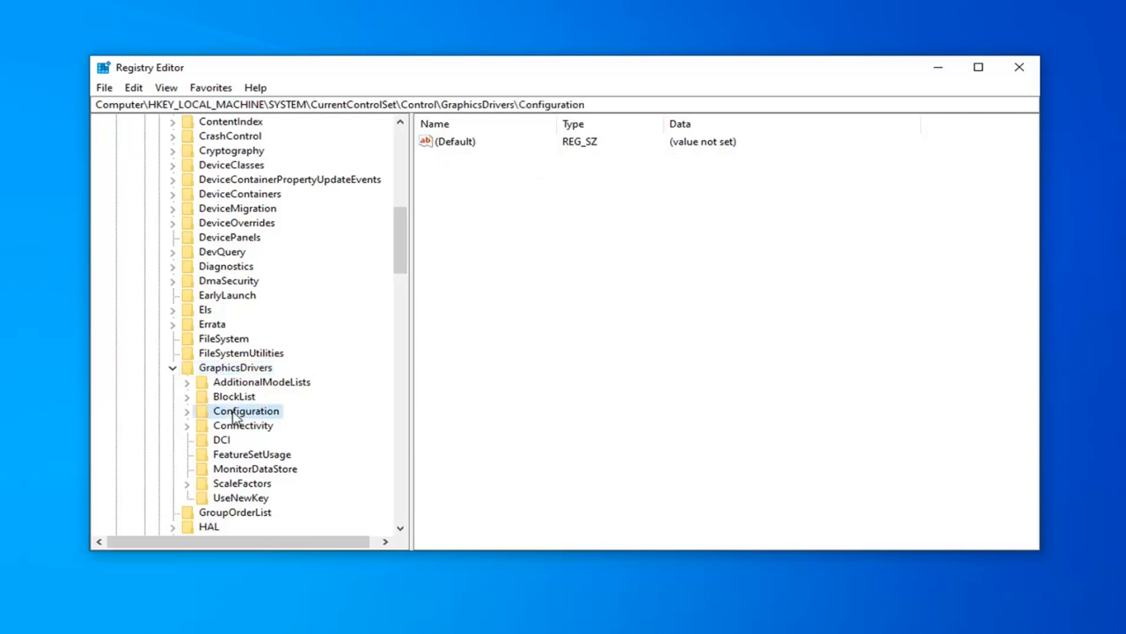
right_click(245, 411)
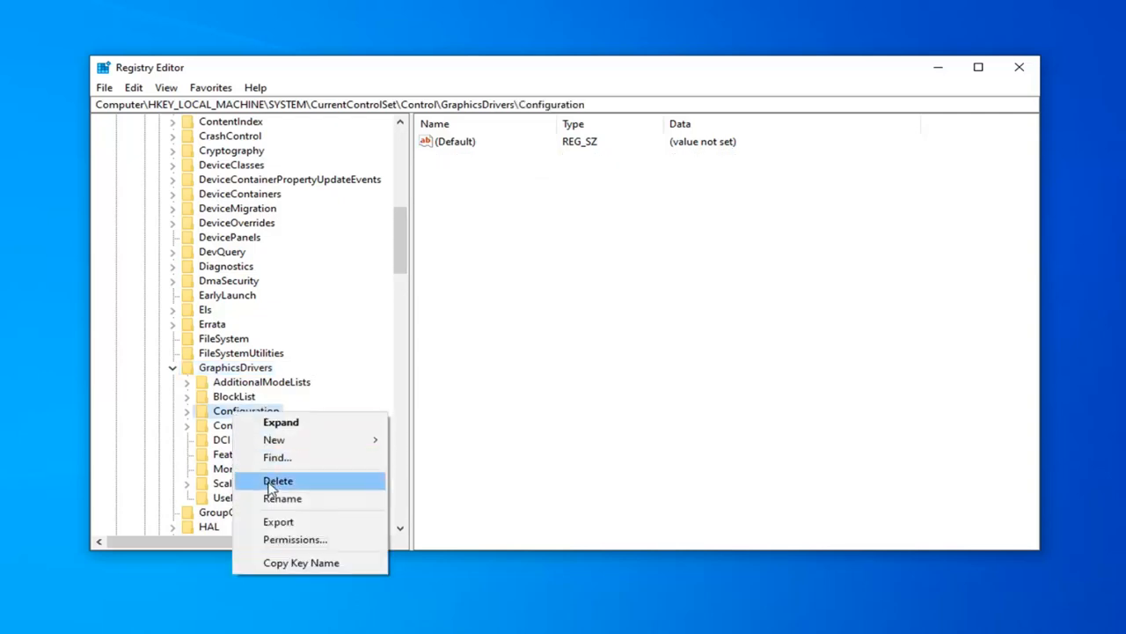
click(278, 481)
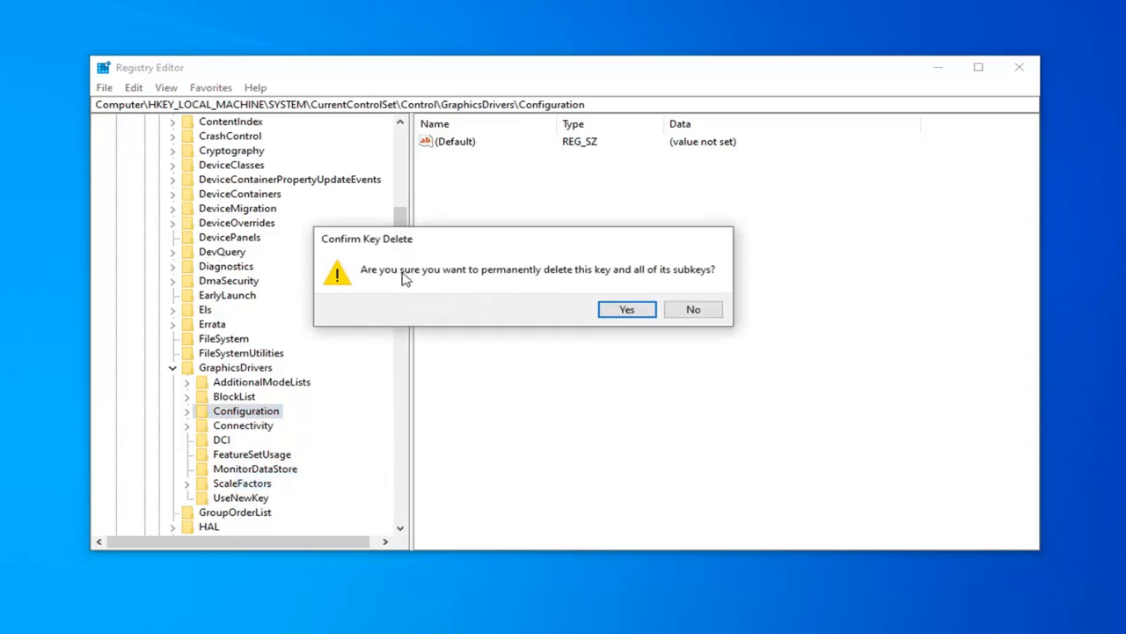
mouse_move(606, 285)
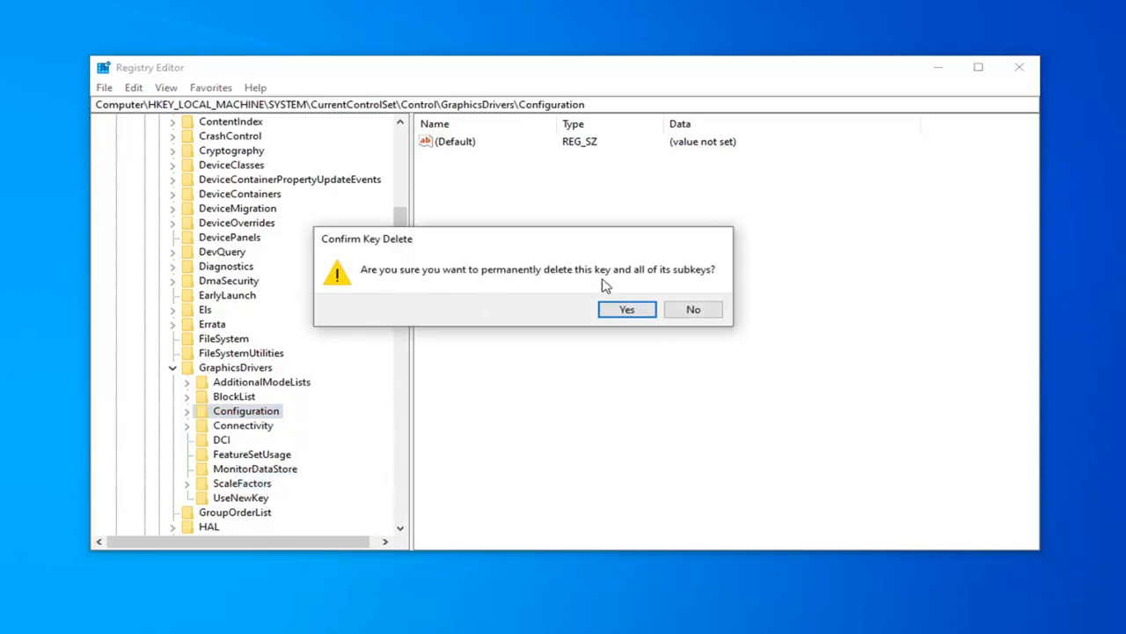
click(626, 309)
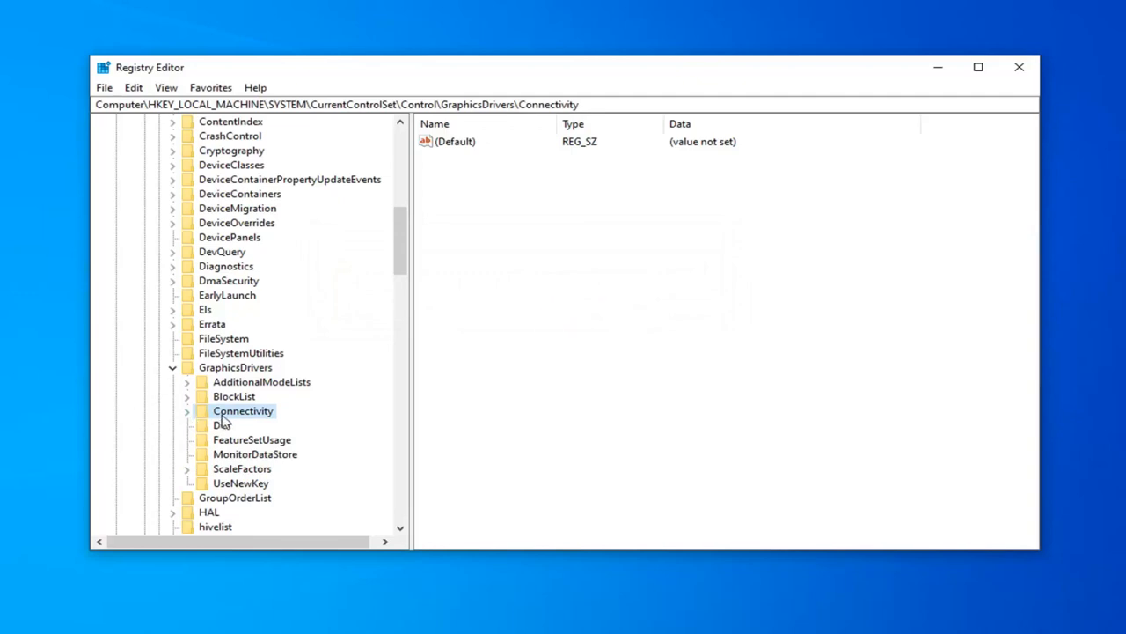
mouse_move(229, 422)
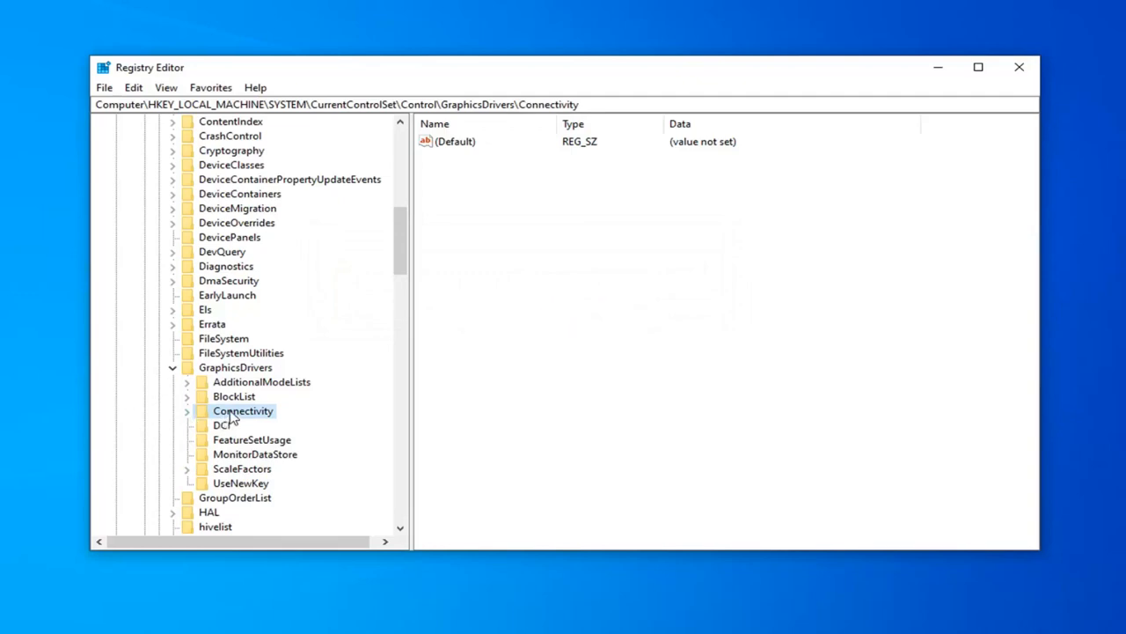
right_click(243, 411)
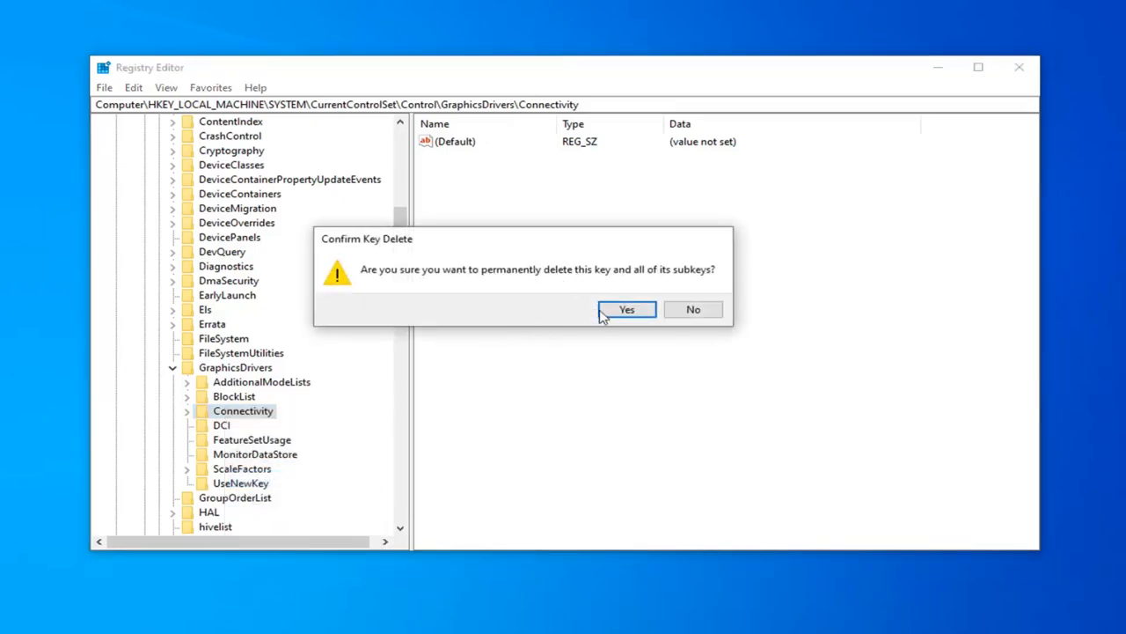
click(626, 309)
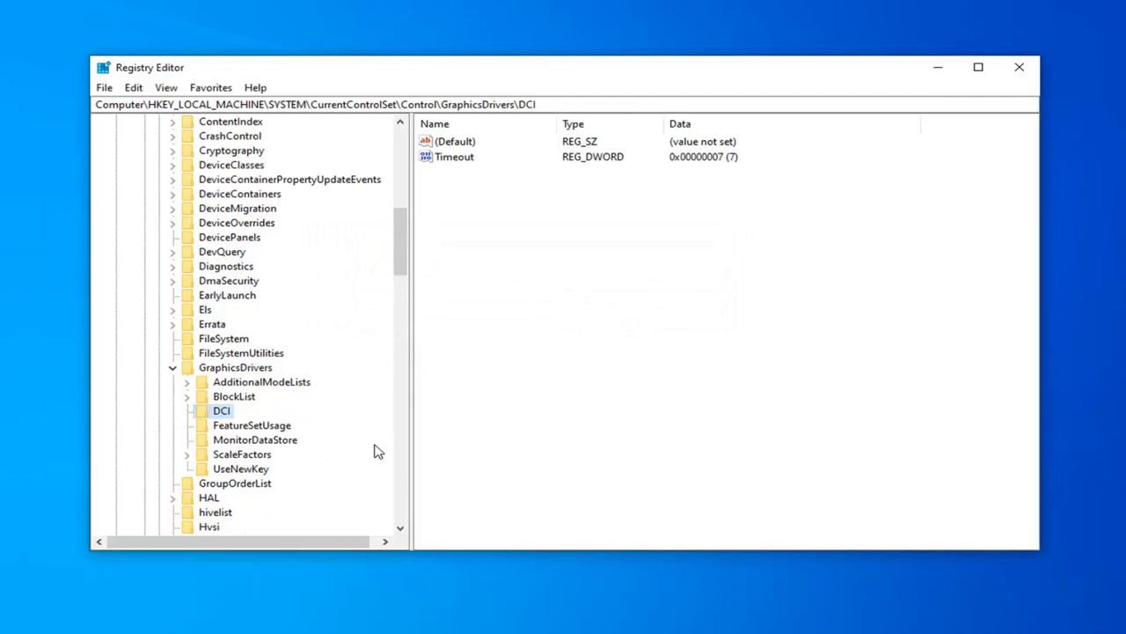
Delete the ScaleFactors key and confirm the deletion.
click(242, 454)
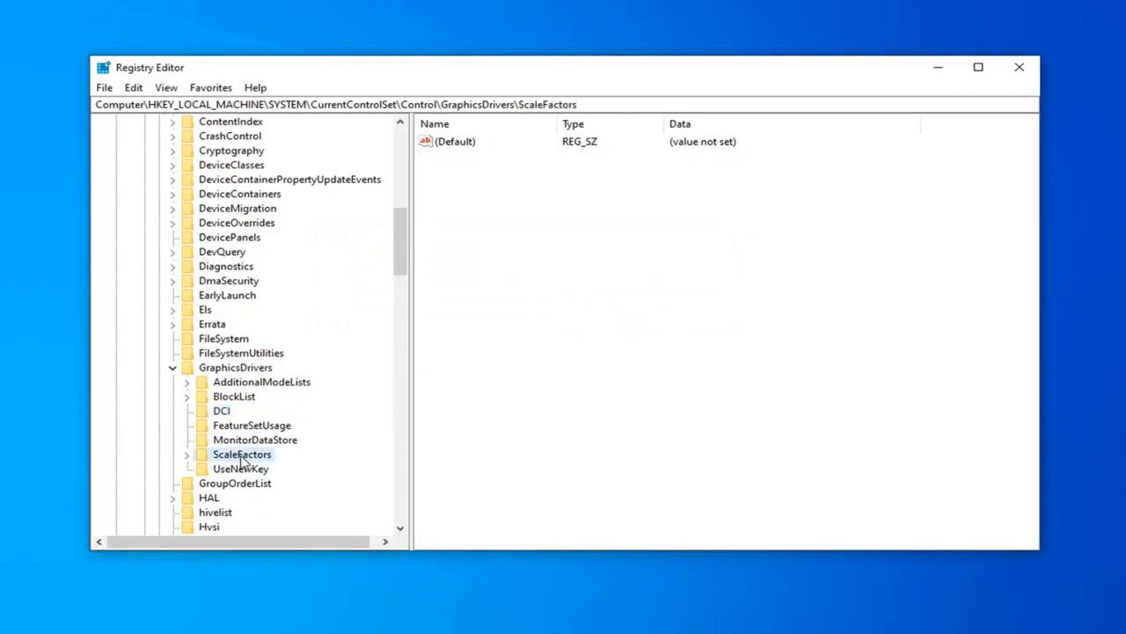
right_click(242, 454)
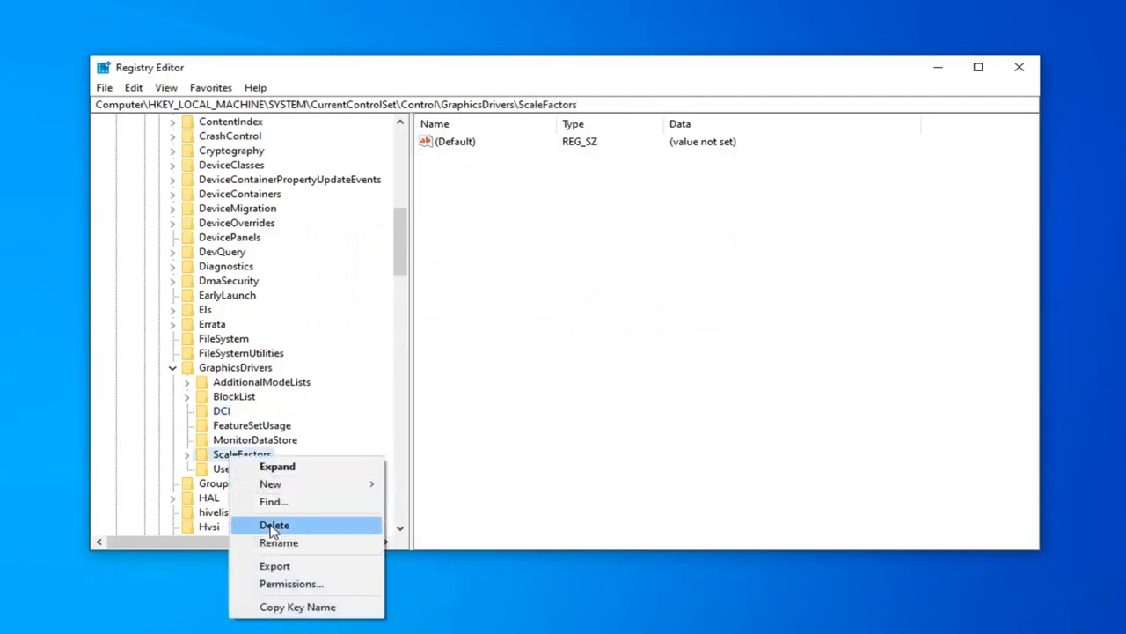
click(275, 525)
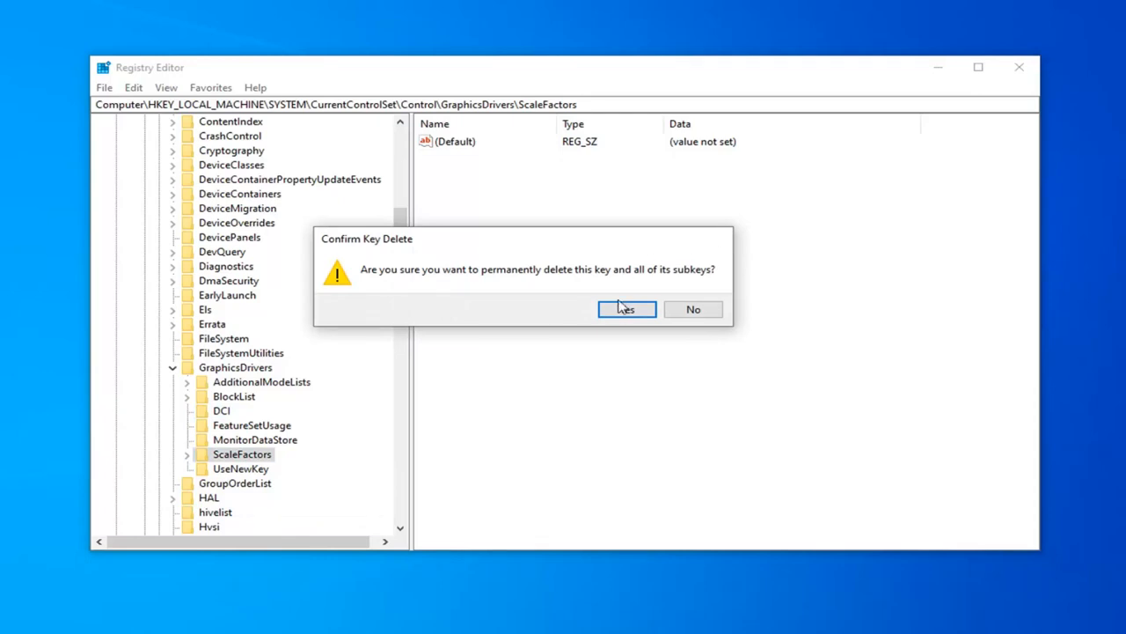
click(625, 309)
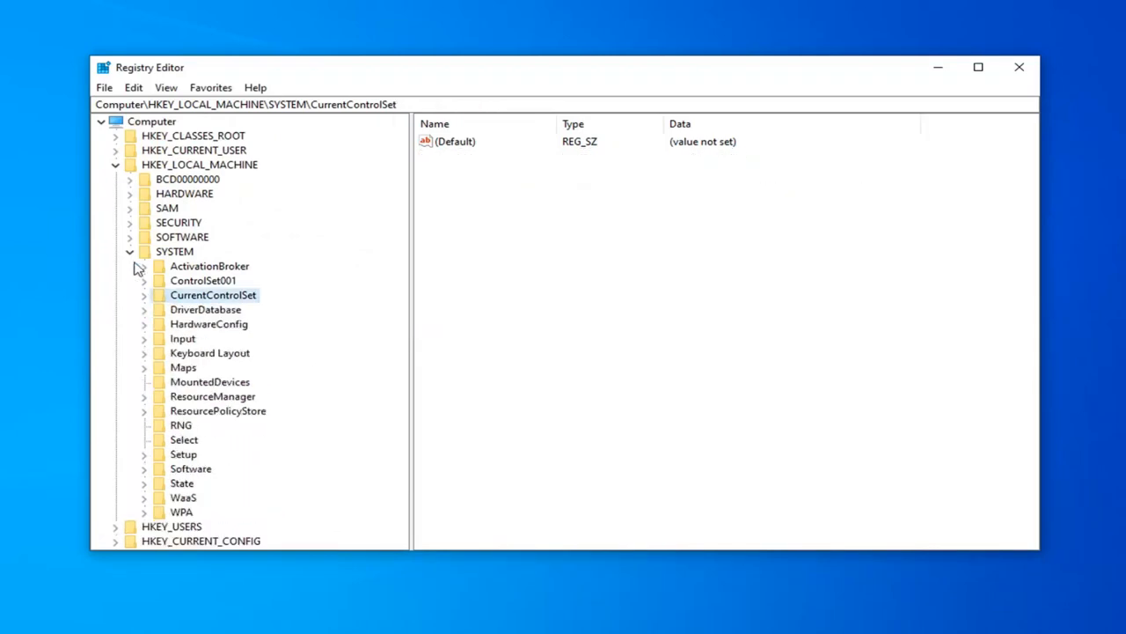
Collapse the SYSTEM and HKEY_LOCAL_MACHINE branches, then close Registry Editor.
click(129, 251)
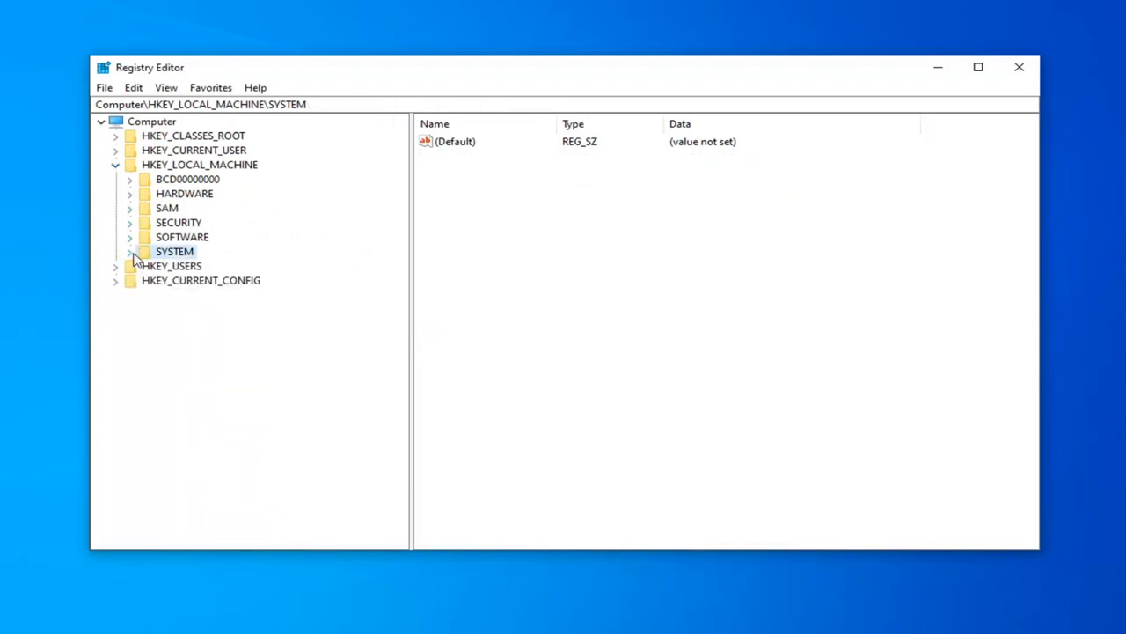
click(115, 165)
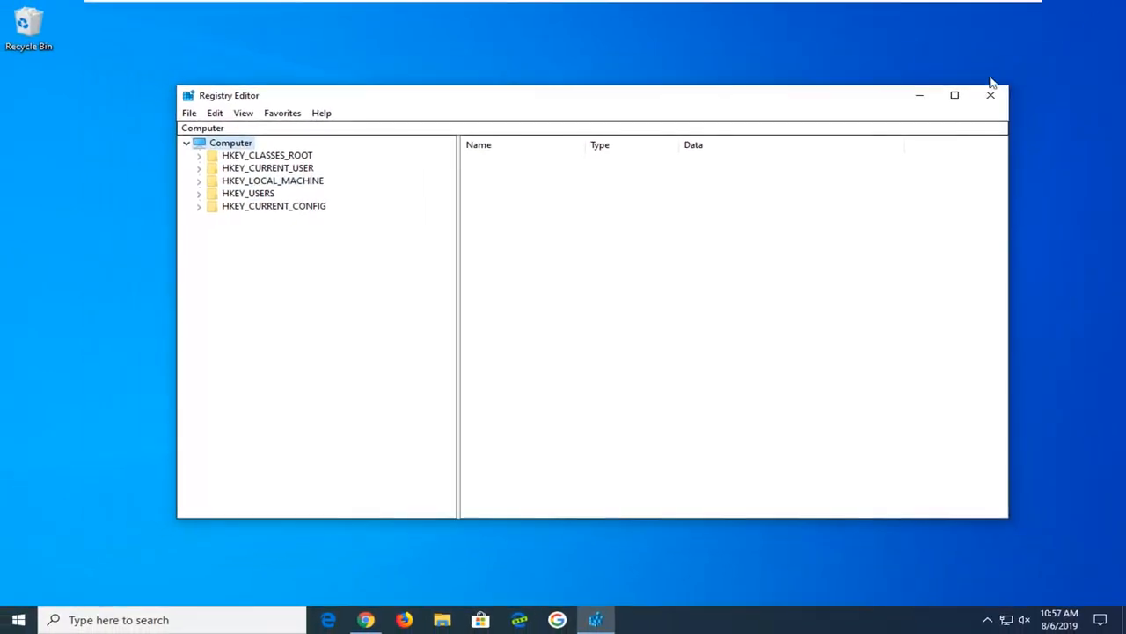
click(990, 95)
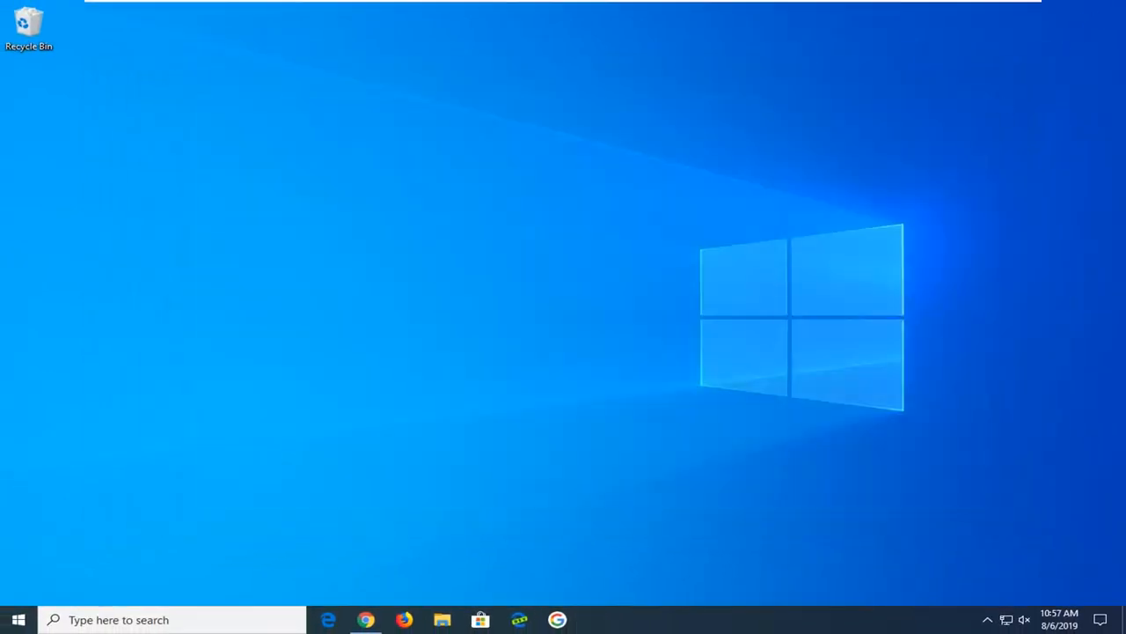